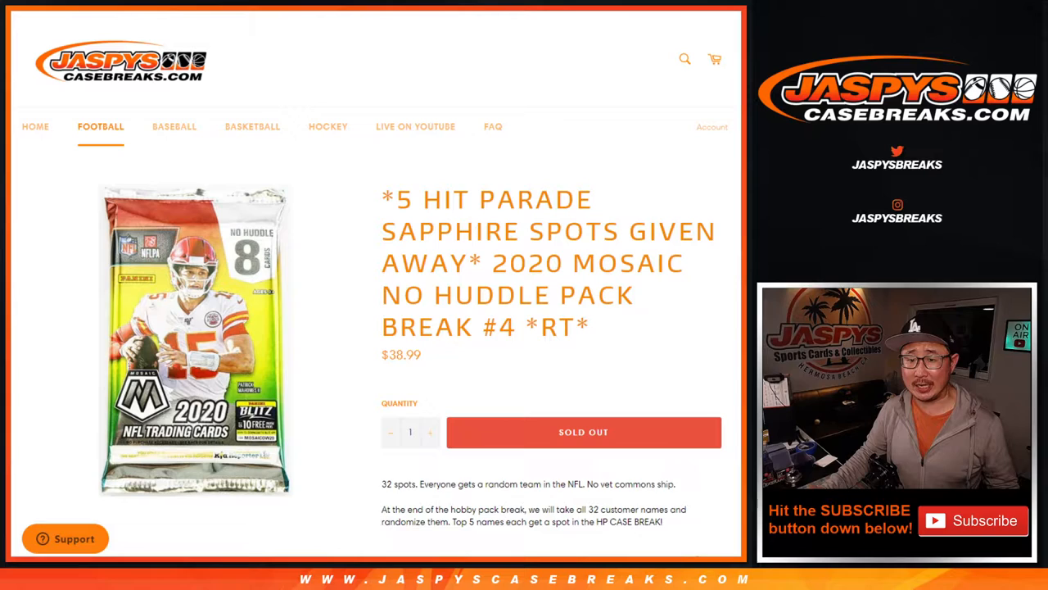
Scroll down the Random.org page to review the loaded customer names and dice roller.
{"action": "scroll", "scroll_direction": "down", "scroll_amount": 3}
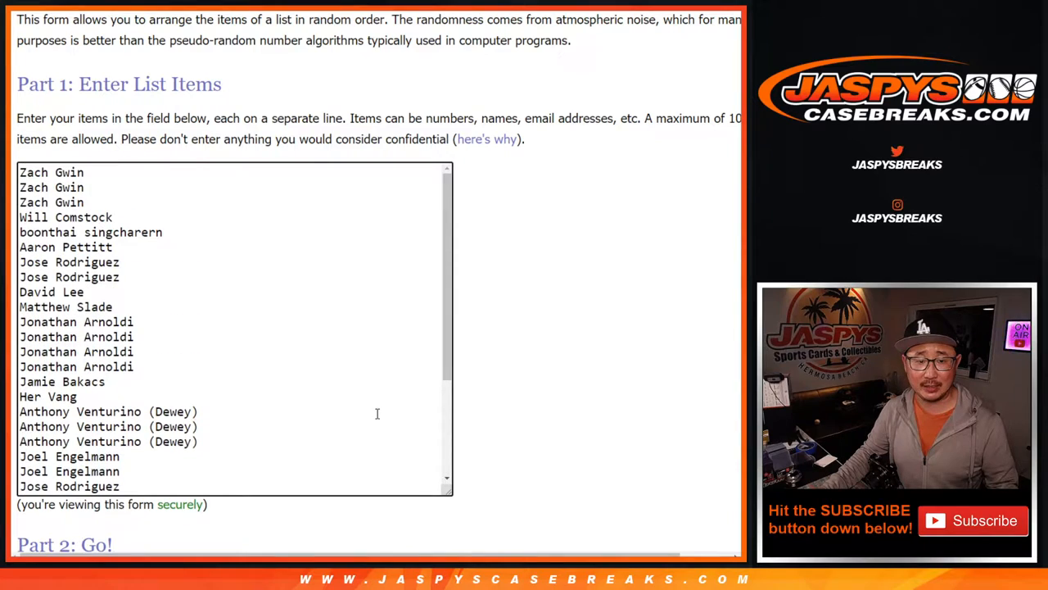
{"action": "scroll", "scroll_direction": "down", "scroll_amount": 3}
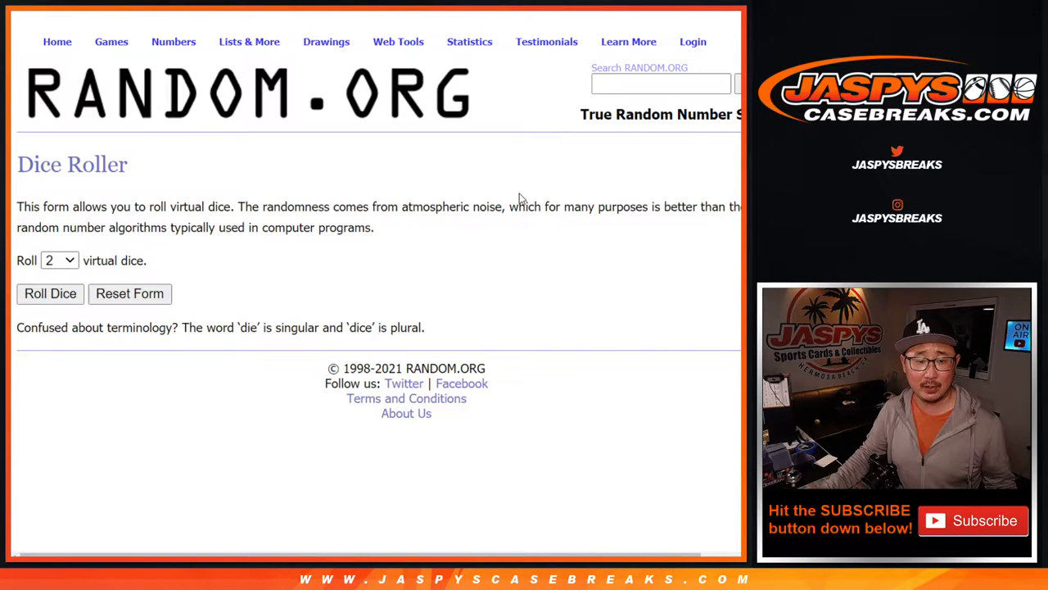
Randomize the 32 customer names, then reshuffle them once more with Again!
{"action": "left_click", "coordinate": [49, 293]}
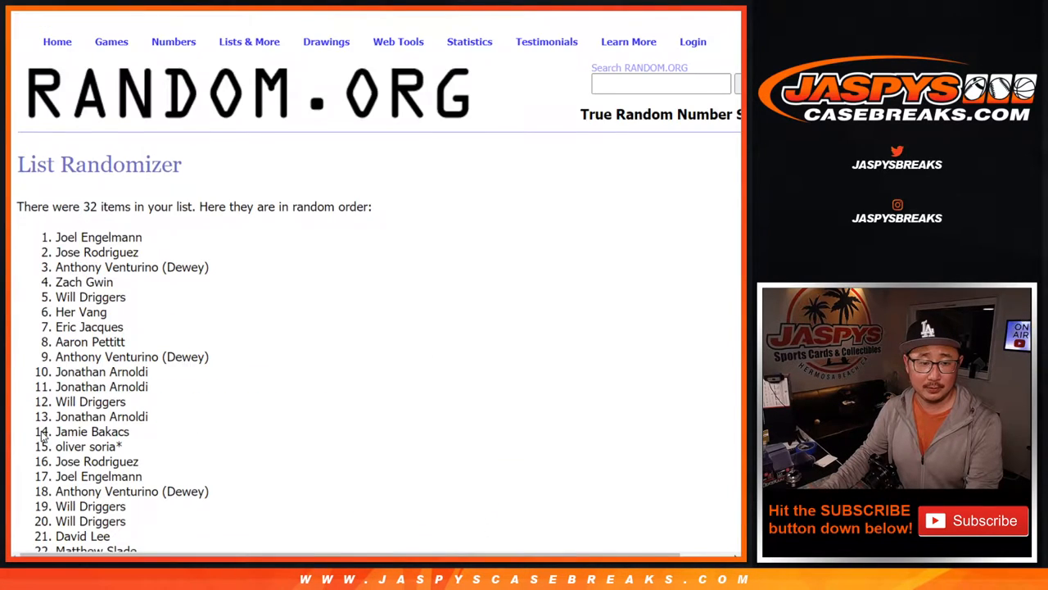
{"action": "scroll", "scroll_direction": "down", "scroll_amount": 3}
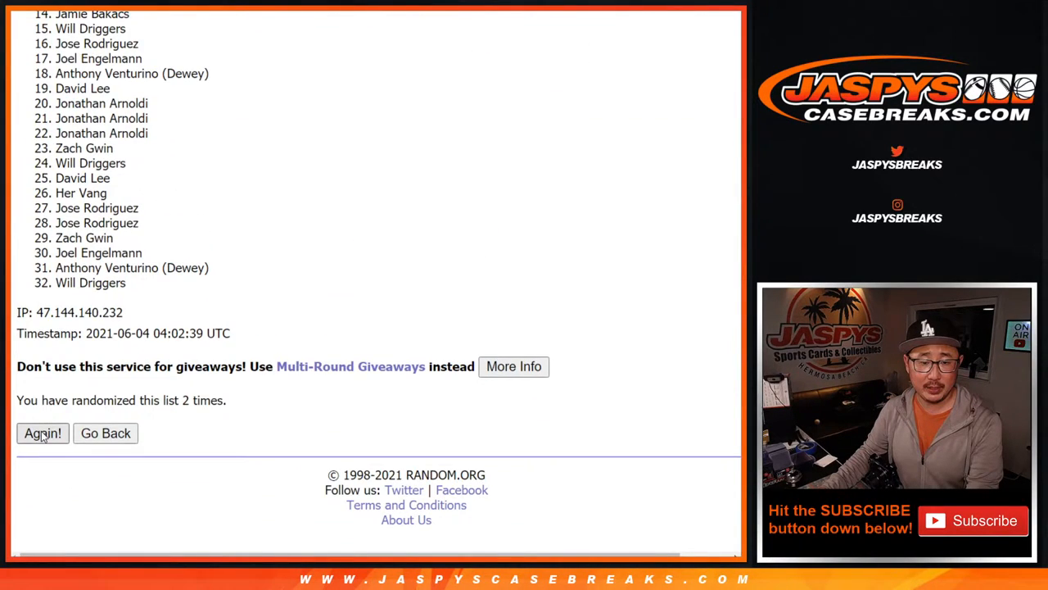
{"action": "left_click", "coordinate": [43, 432]}
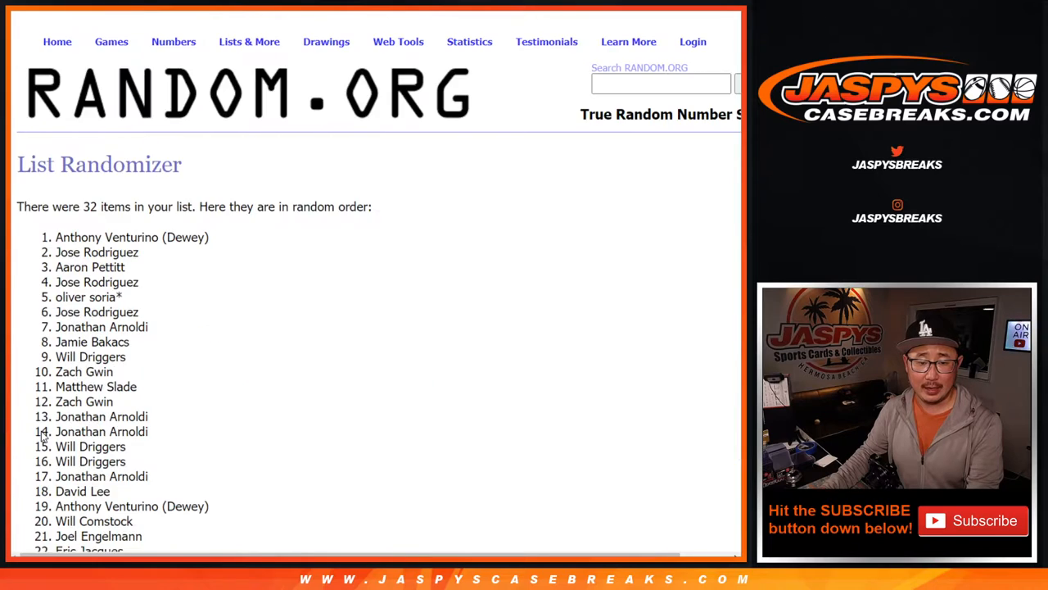
{"action": "scroll", "scroll_direction": "down", "scroll_amount": 3}
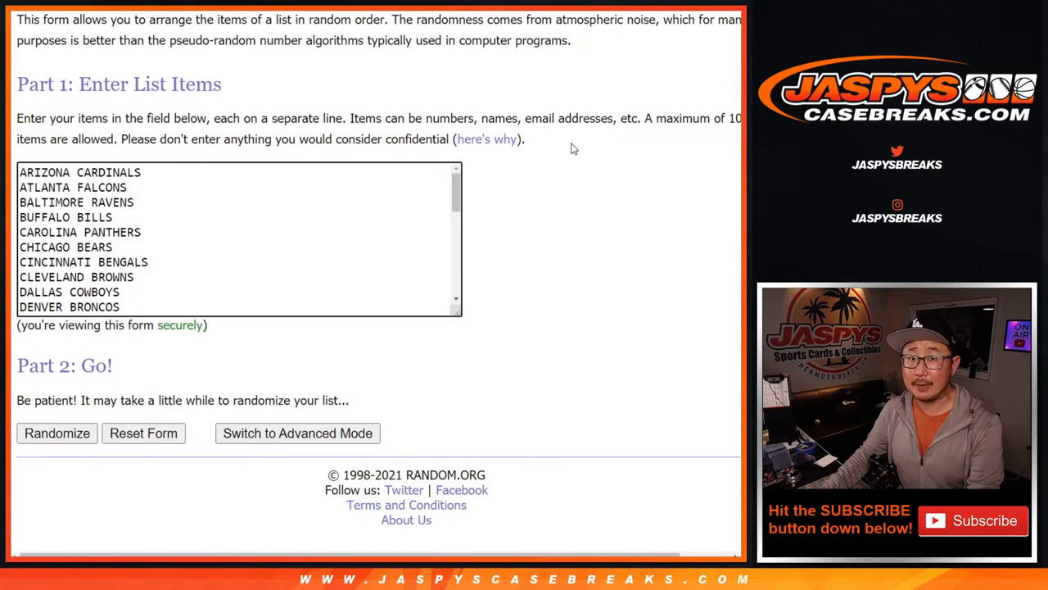
Randomize the 32 NFL team list and reshuffle it twice more.
{"action": "left_click", "coordinate": [55, 433]}
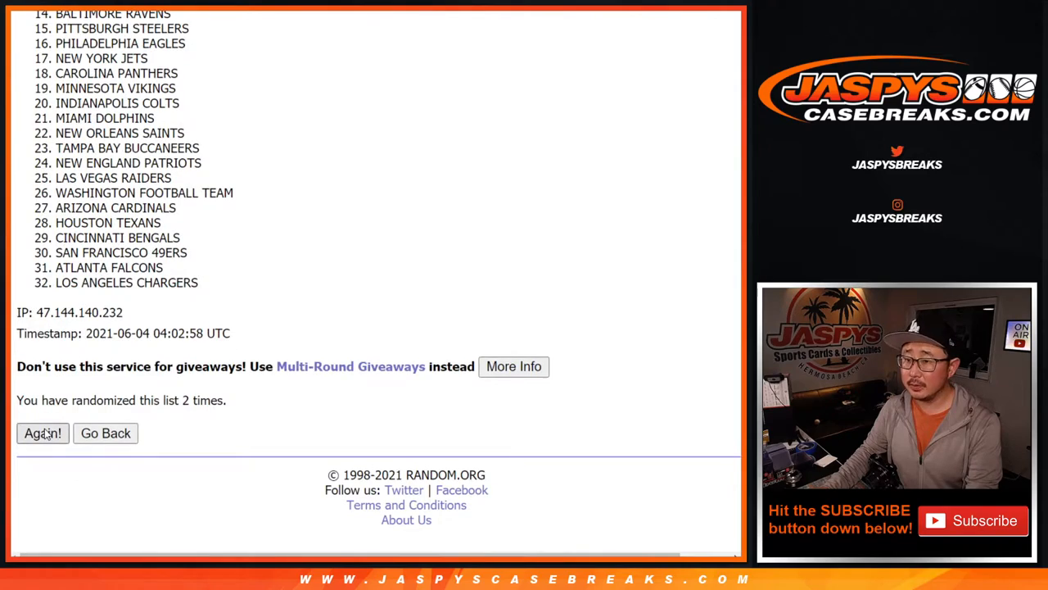
{"action": "left_click", "coordinate": [43, 432]}
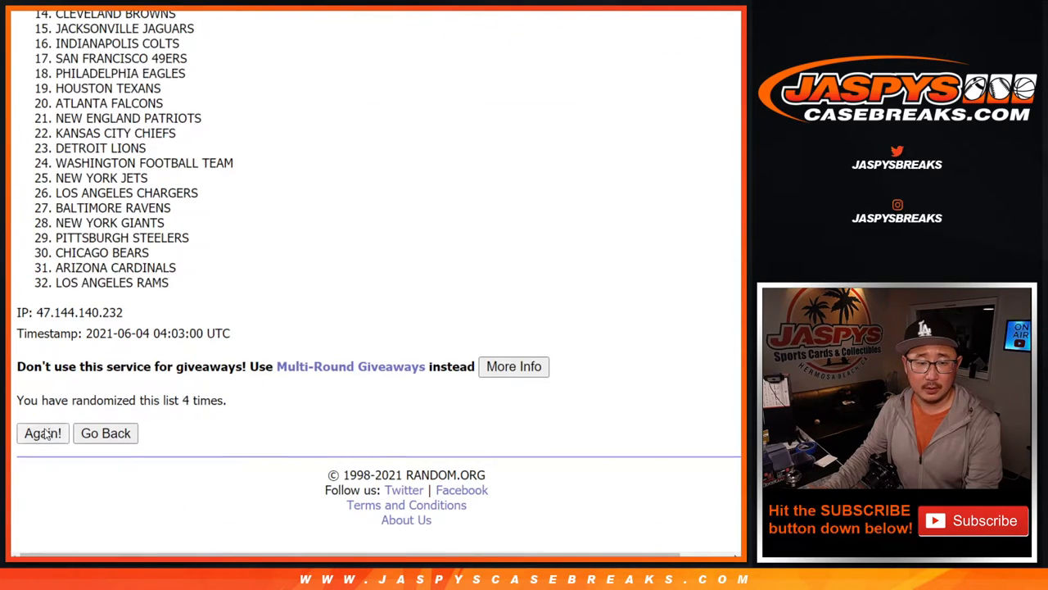
{"action": "left_click", "coordinate": [42, 432]}
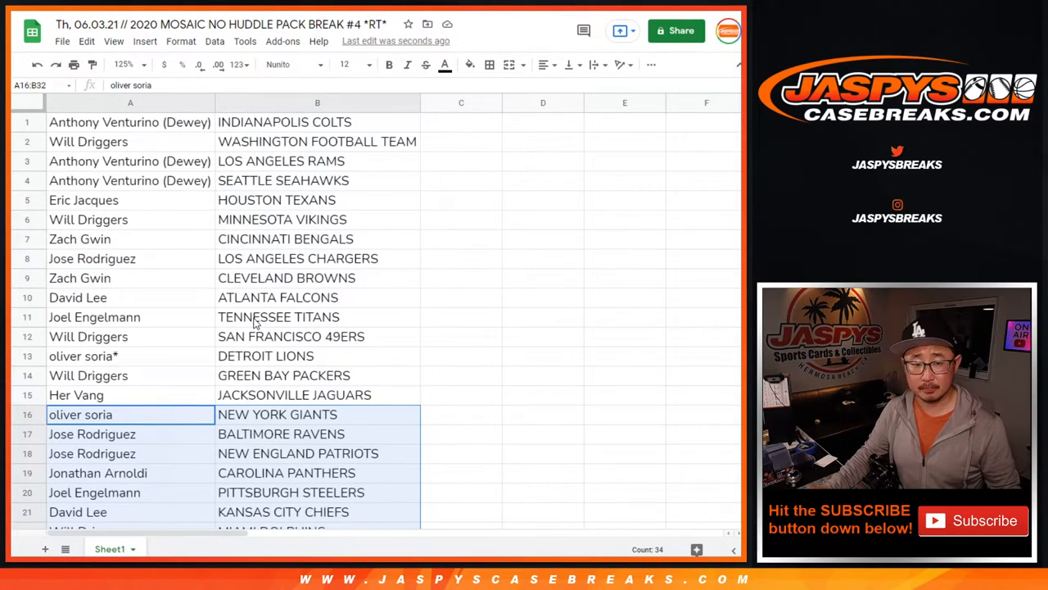
Open the File menu in Google Sheets to reach Print for the name-and-team sheet.
{"action": "left_click", "coordinate": [139, 64]}
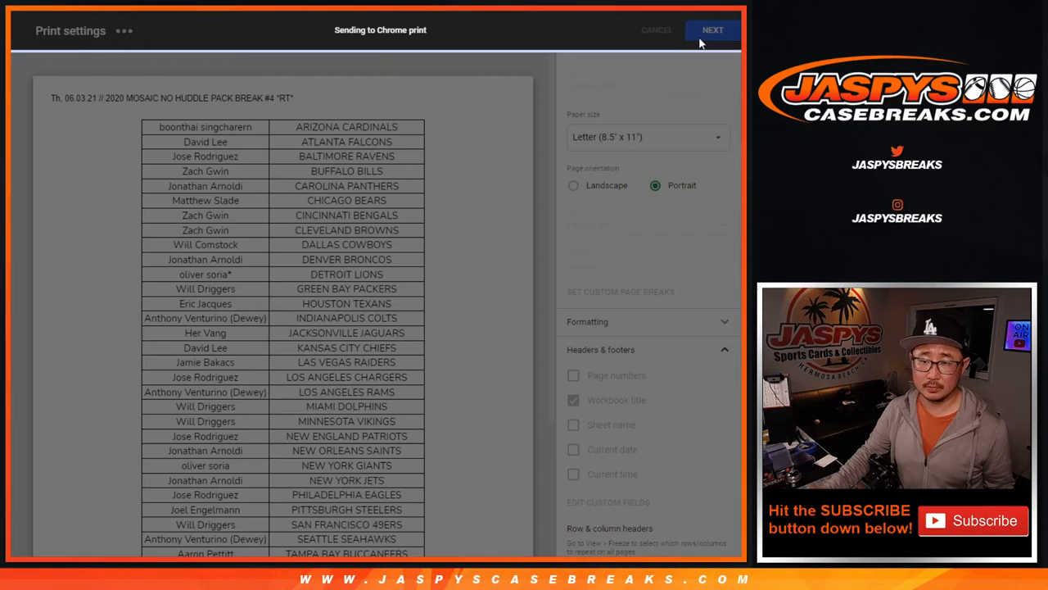
Continue from Print settings to the Chrome print dialog and confirm it.
{"action": "left_click", "coordinate": [714, 29]}
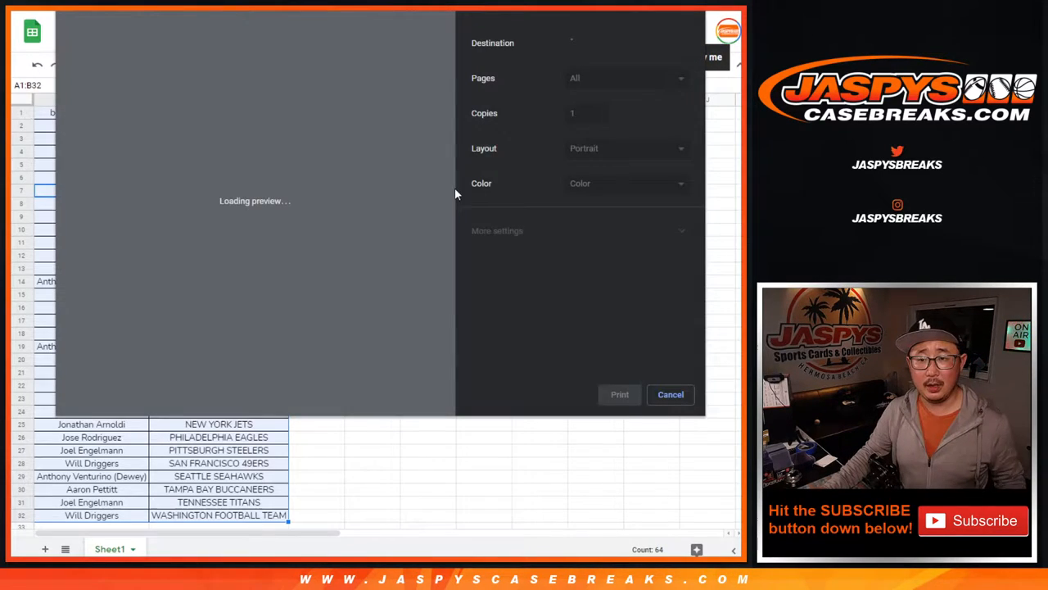
{"action": "left_click", "coordinate": [670, 395]}
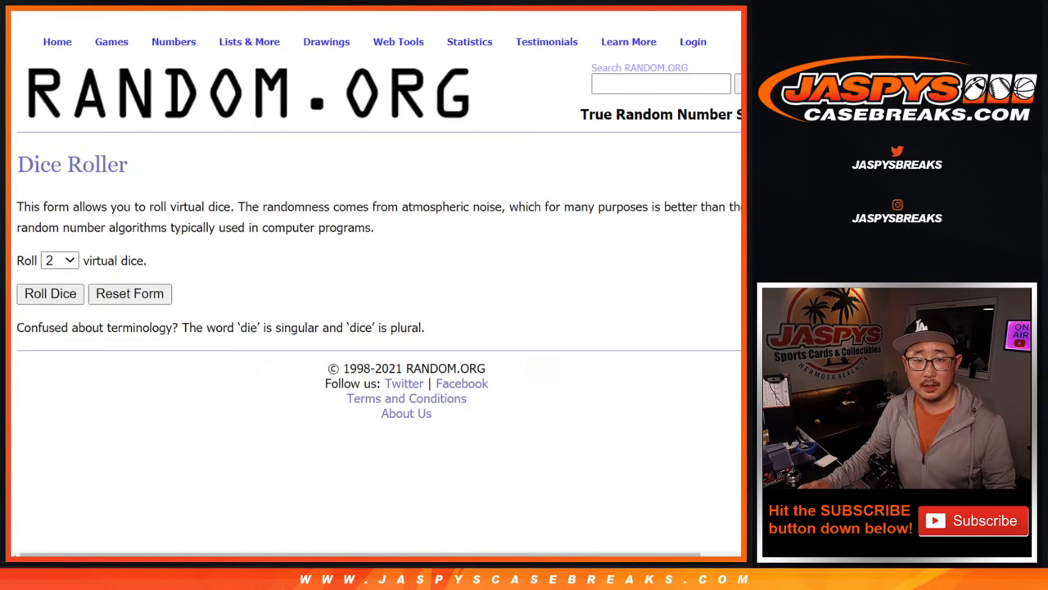
Randomize the 32 customer names and reshuffle them four more times for the Hit Parade draw.
{"action": "left_click", "coordinate": [49, 293]}
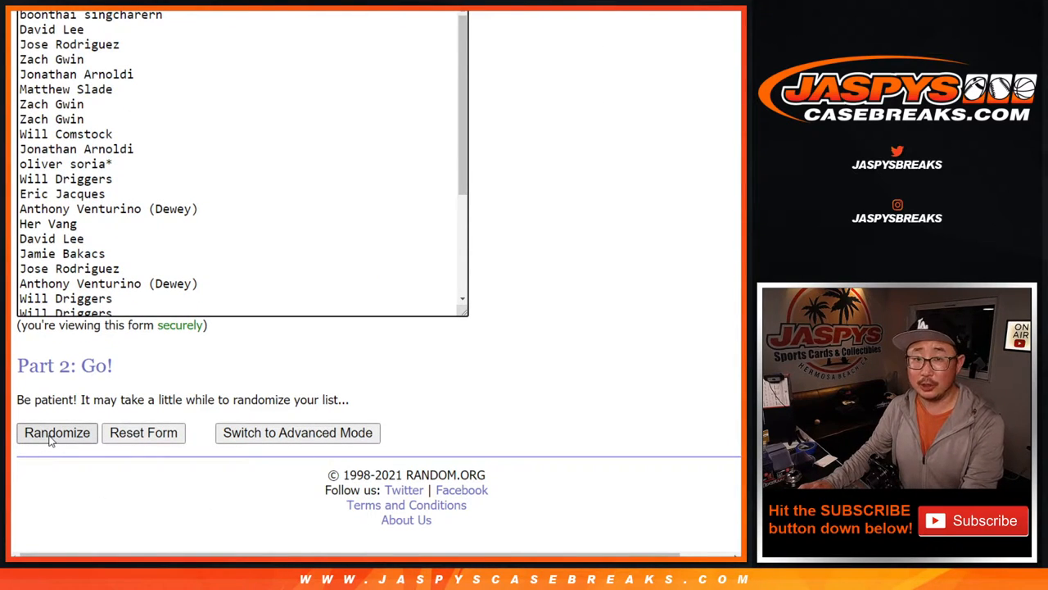
{"action": "left_click", "coordinate": [55, 432]}
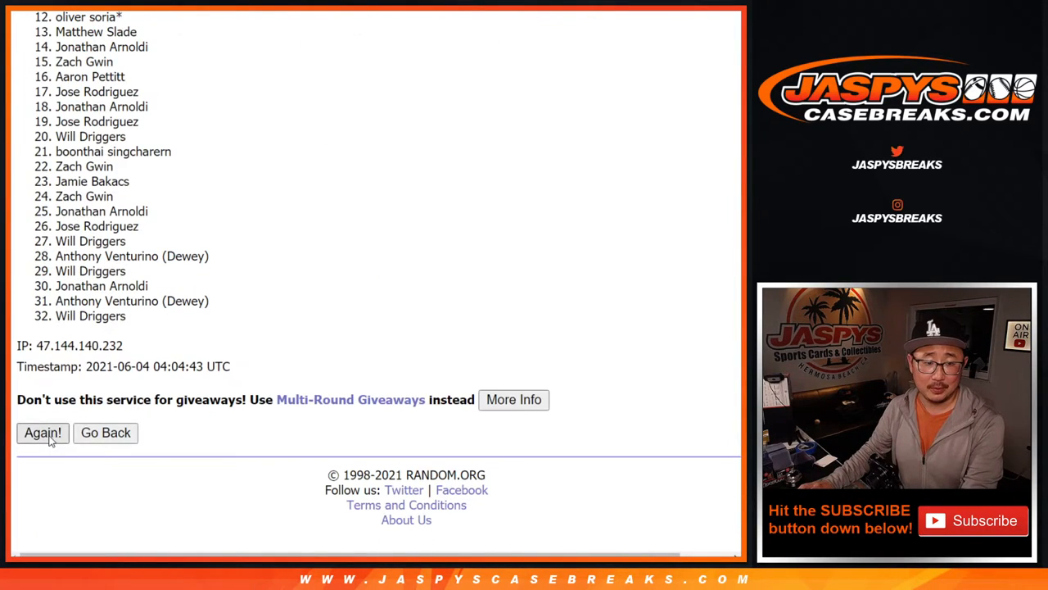
{"action": "left_click", "coordinate": [42, 432]}
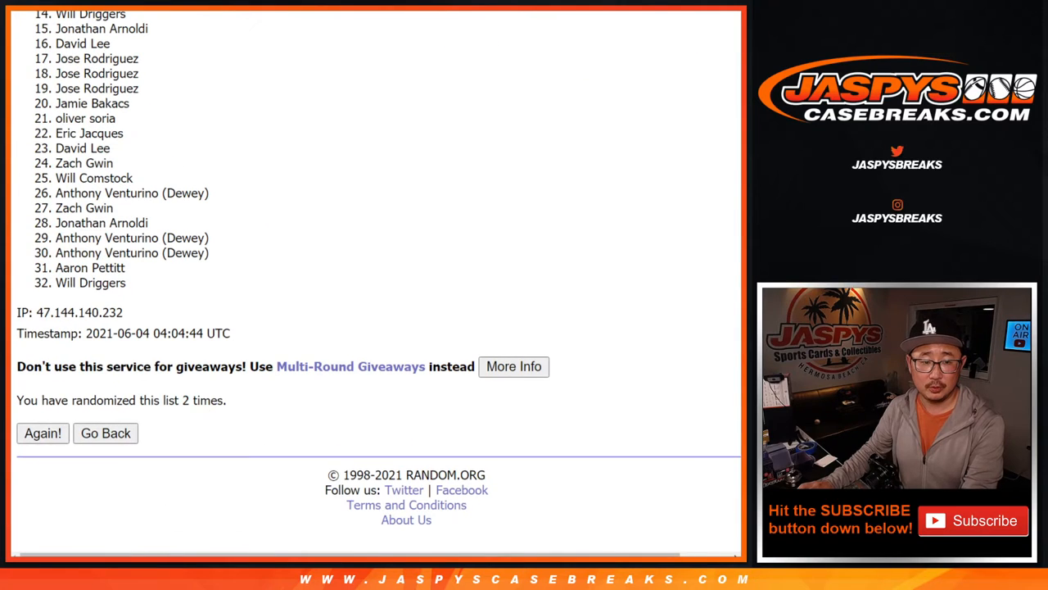
{"action": "left_click", "coordinate": [43, 432]}
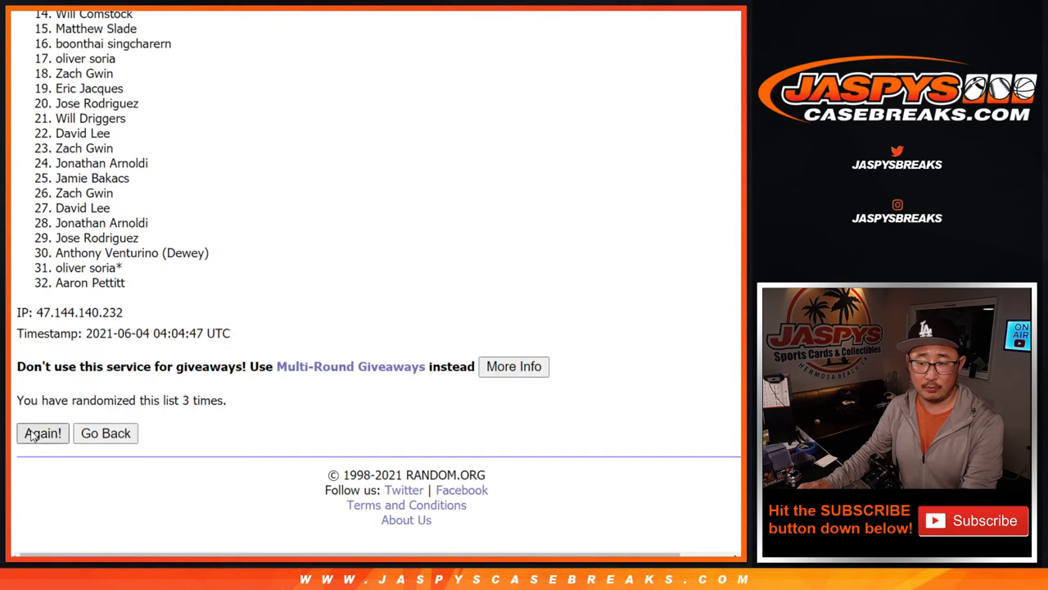
{"action": "left_click", "coordinate": [43, 433]}
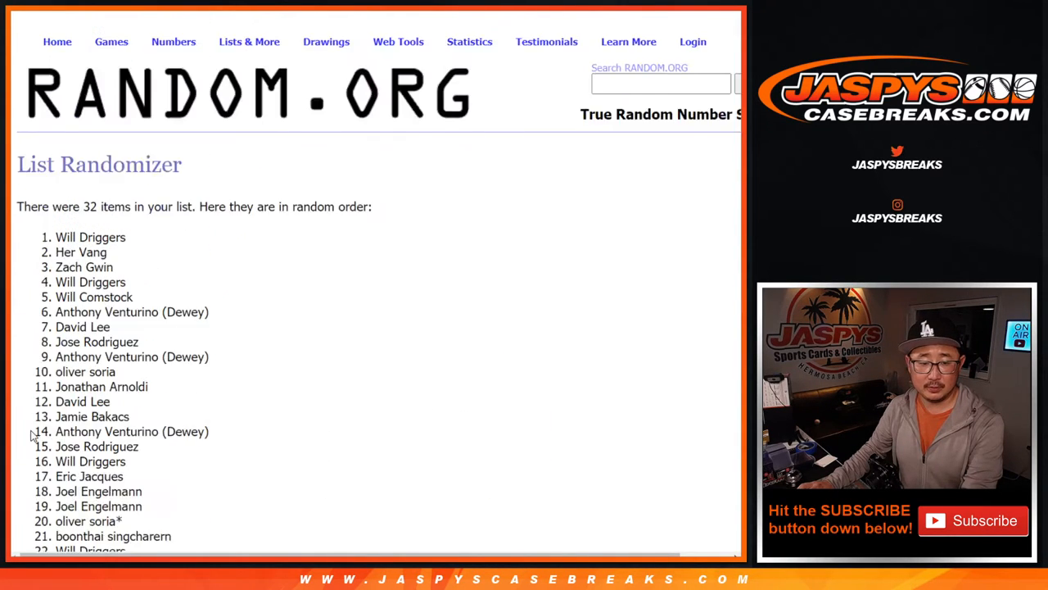
{"action": "scroll", "scroll_direction": "down", "scroll_amount": 3}
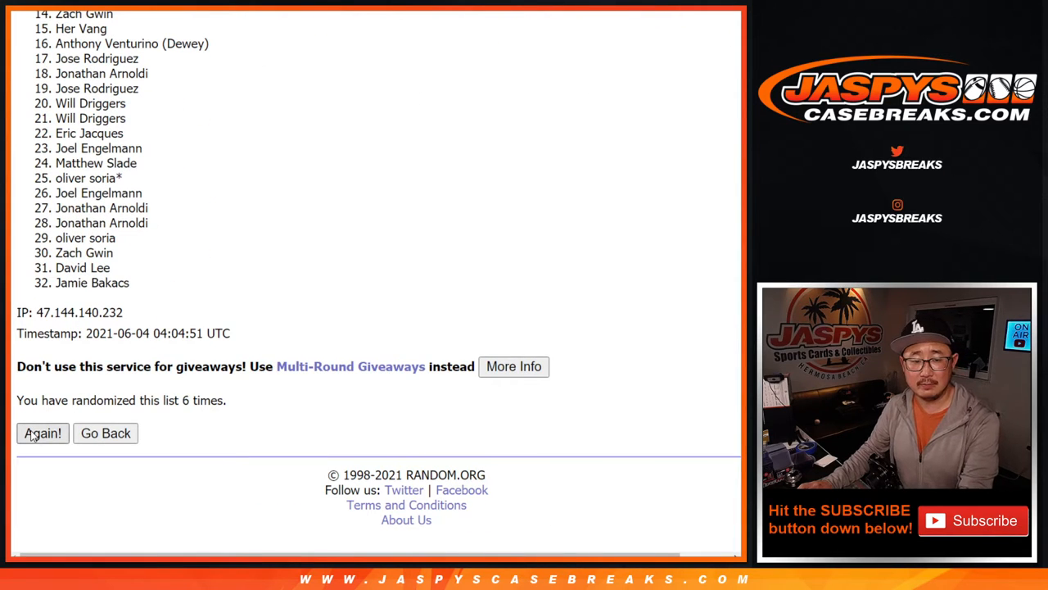
{"action": "left_click", "coordinate": [43, 432]}
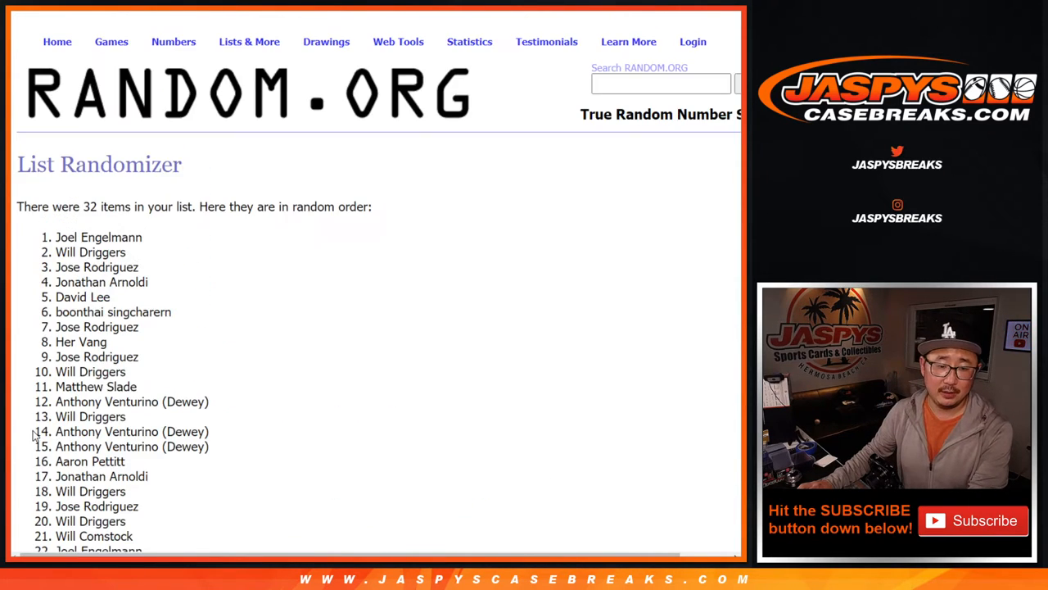
{"action": "scroll", "scroll_direction": "down", "scroll_amount": 3}
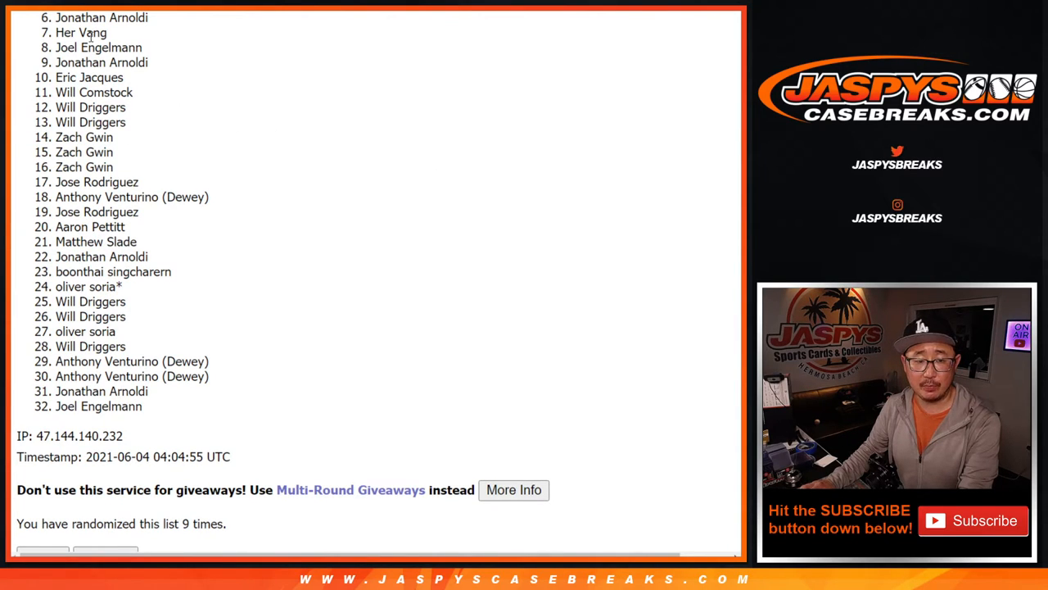
{"action": "mouse_move", "coordinate": [704, 245]}
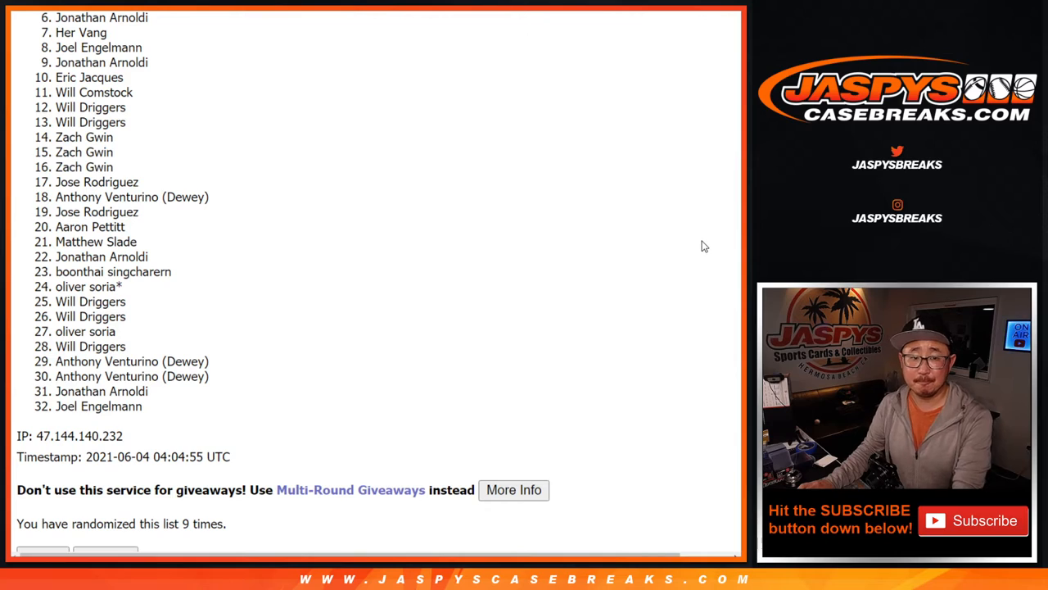